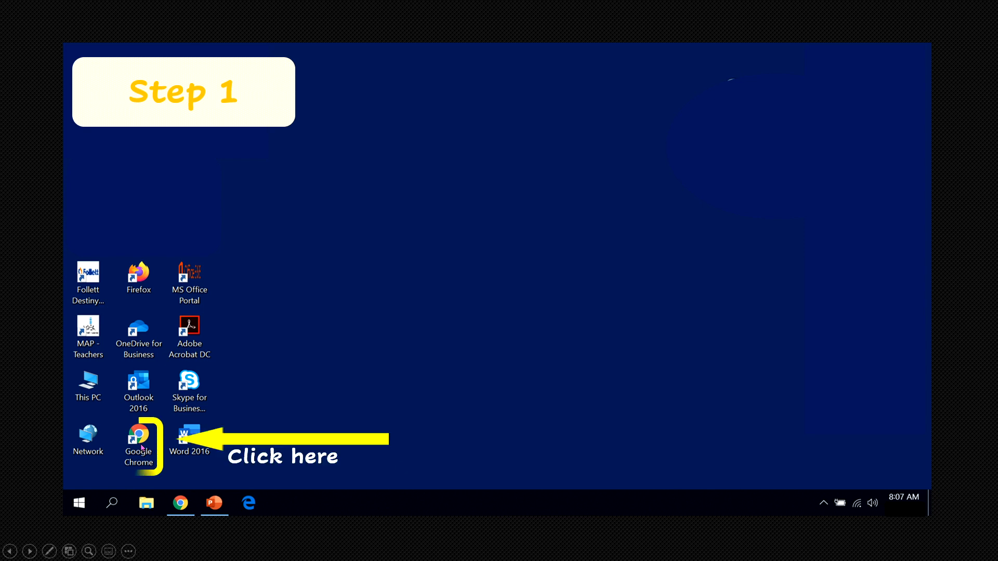
Step: Launch Google Chrome from its desktop shortcut to reach the Google home page
double_click(137, 433)
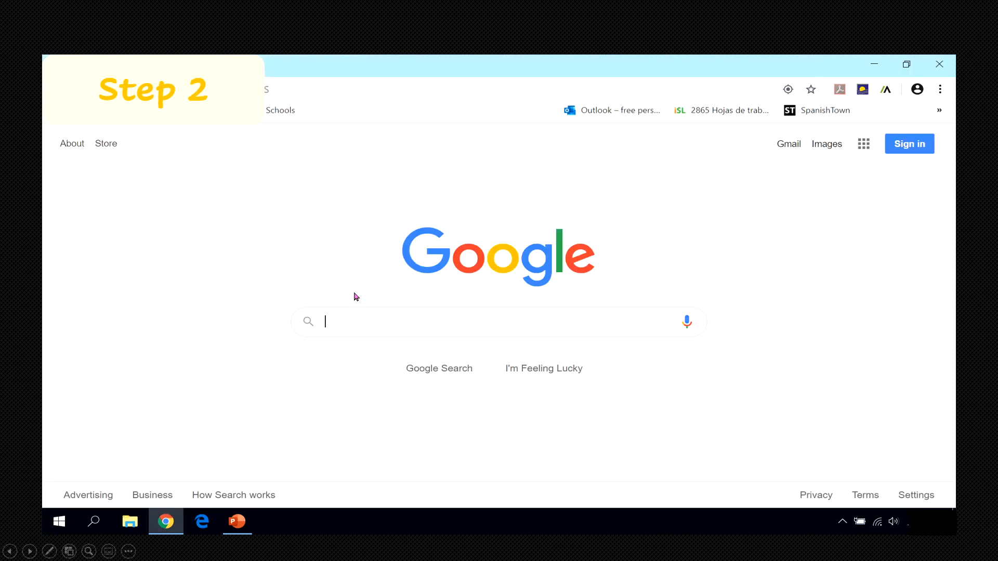
mouse_move(598, 378)
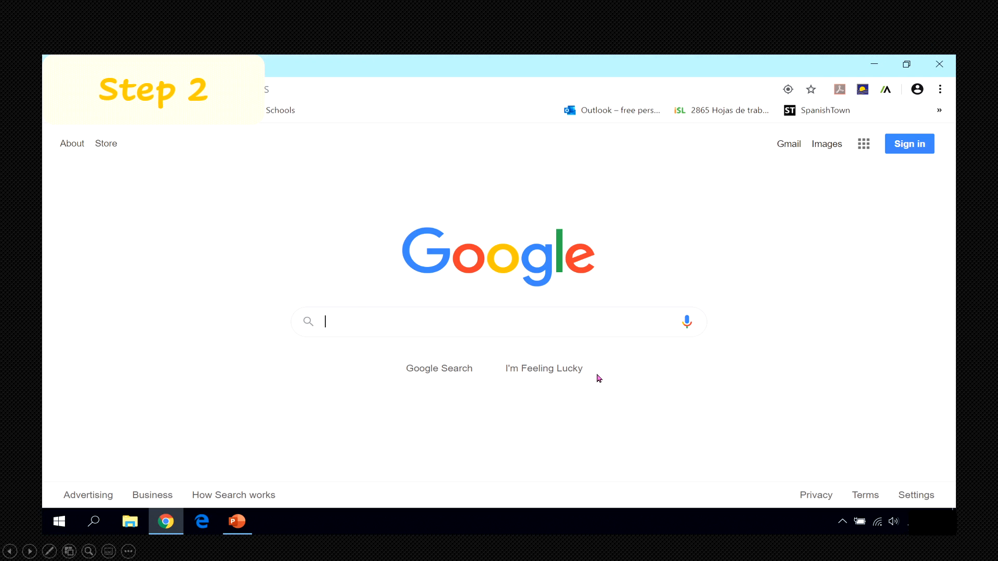
mouse_move(808, 180)
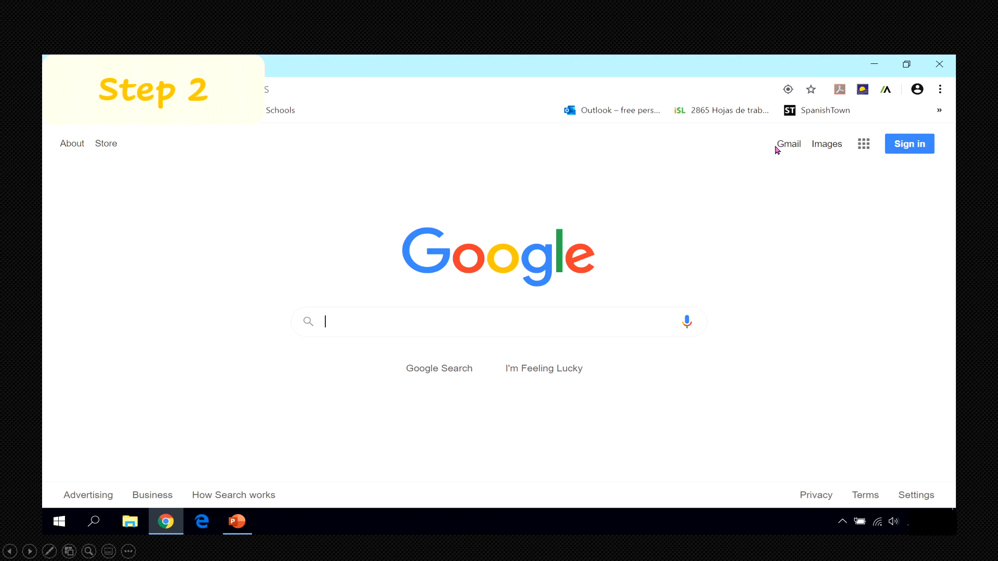
mouse_move(789, 159)
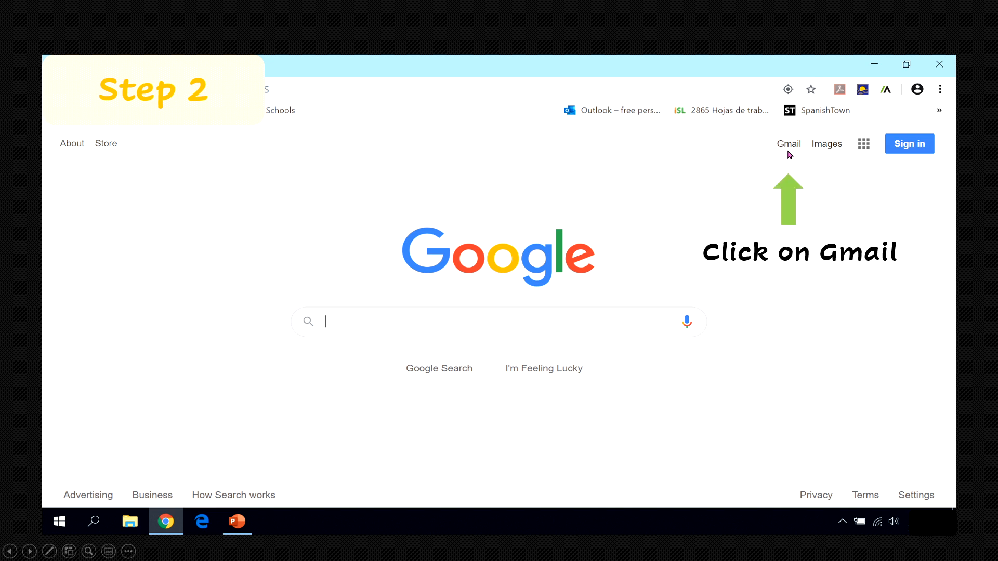
Step: Follow the Gmail link at the top right of Google to reach sign-in
click(788, 144)
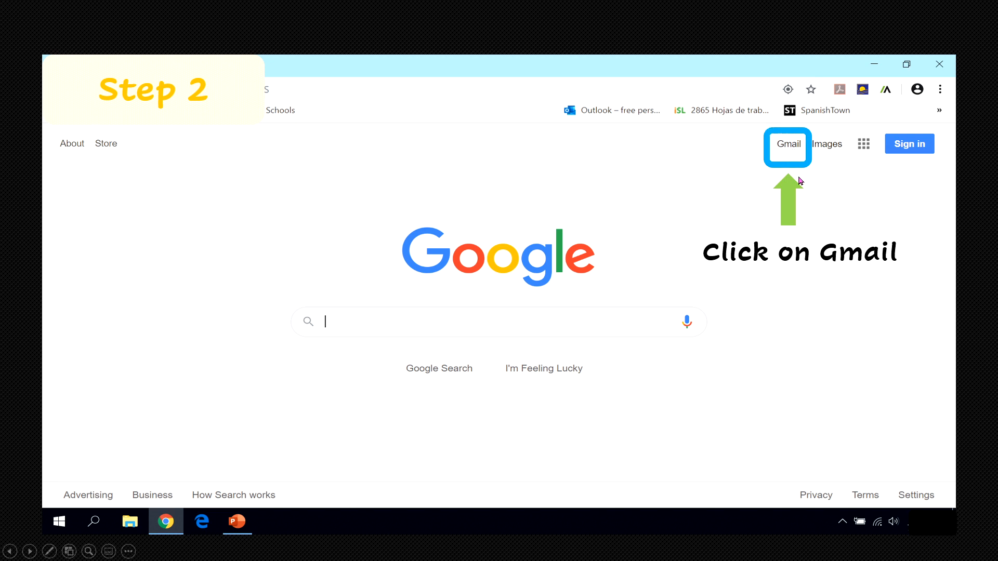
click(787, 145)
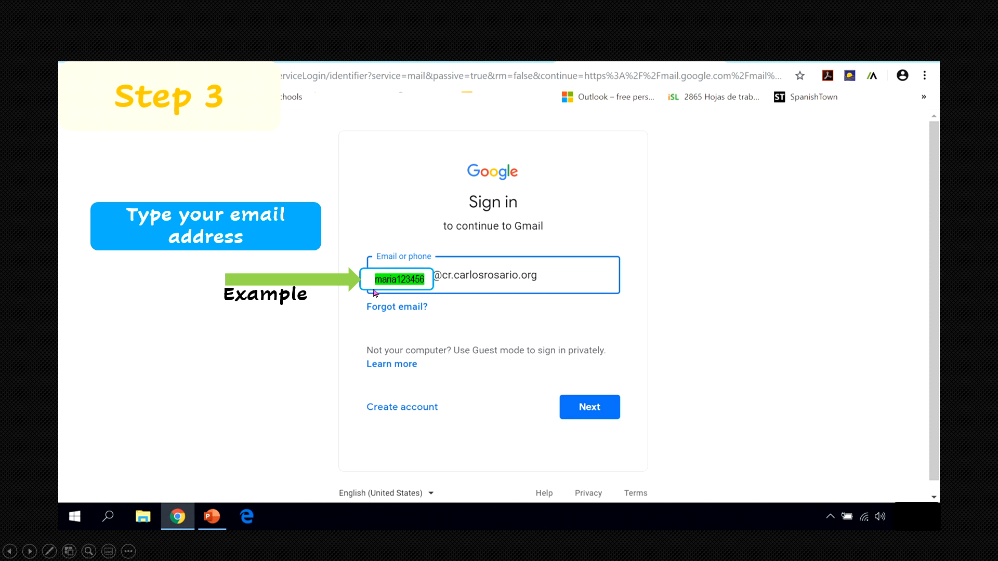
mouse_move(384, 288)
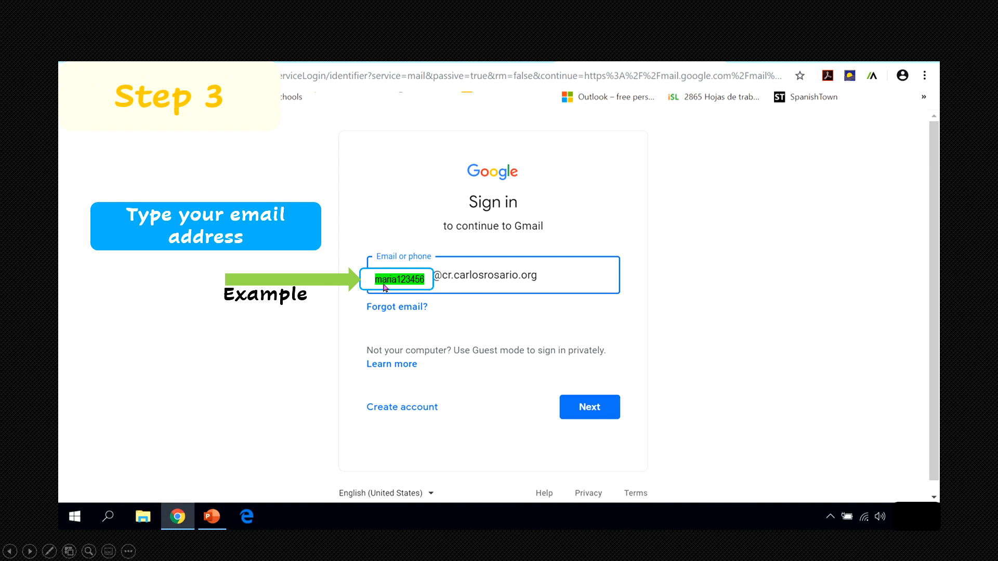
mouse_move(402, 287)
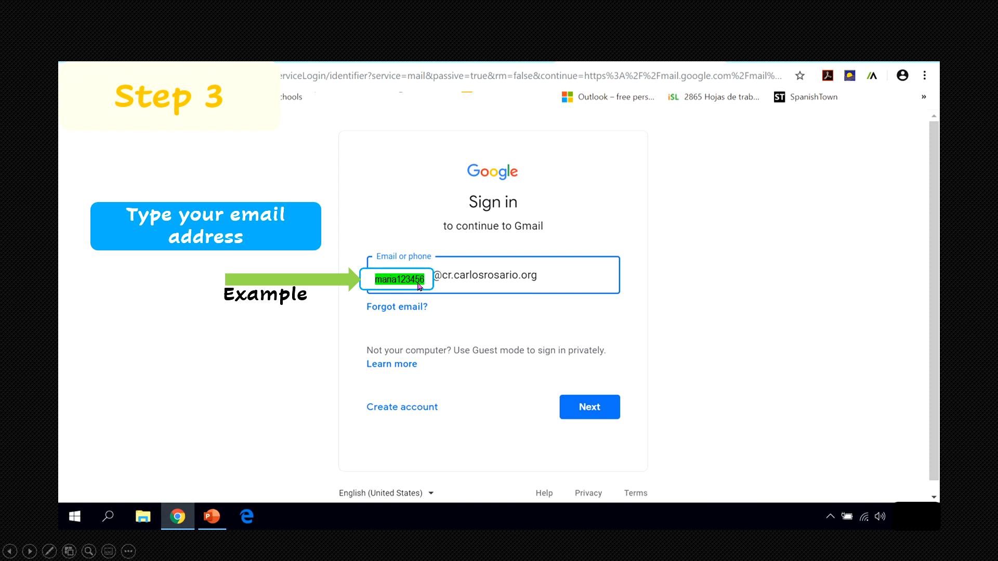
mouse_move(436, 284)
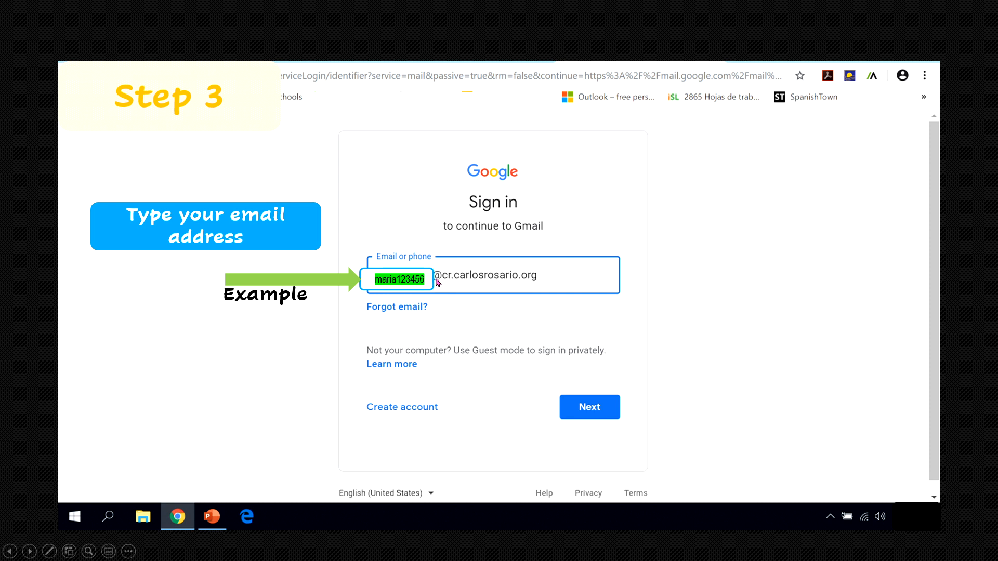
mouse_move(452, 286)
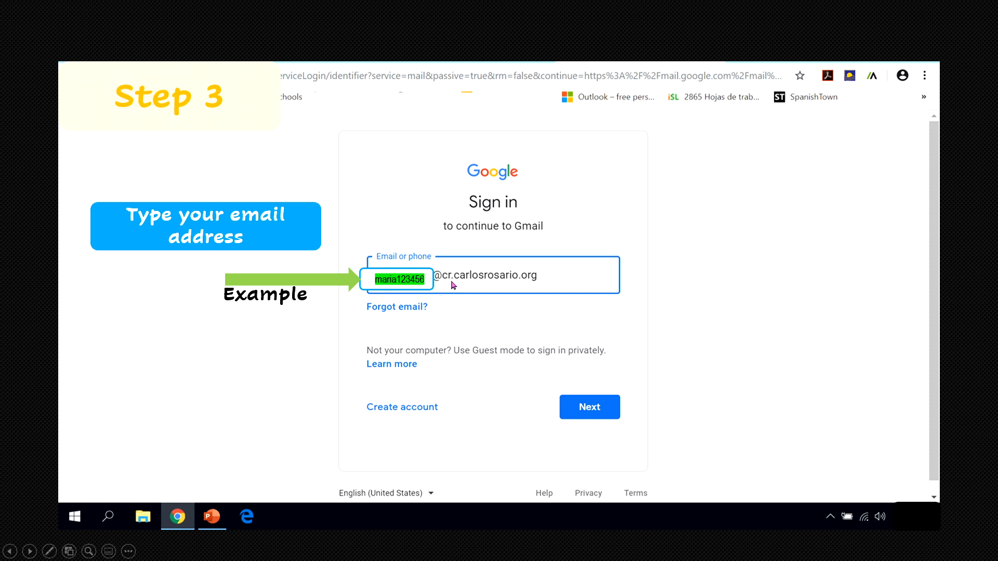
mouse_move(519, 284)
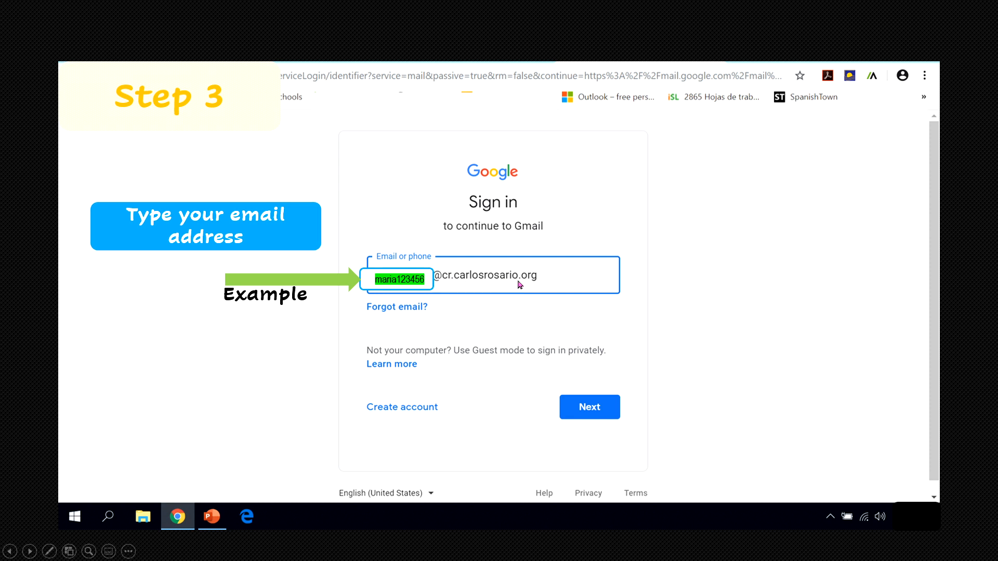
mouse_move(580, 343)
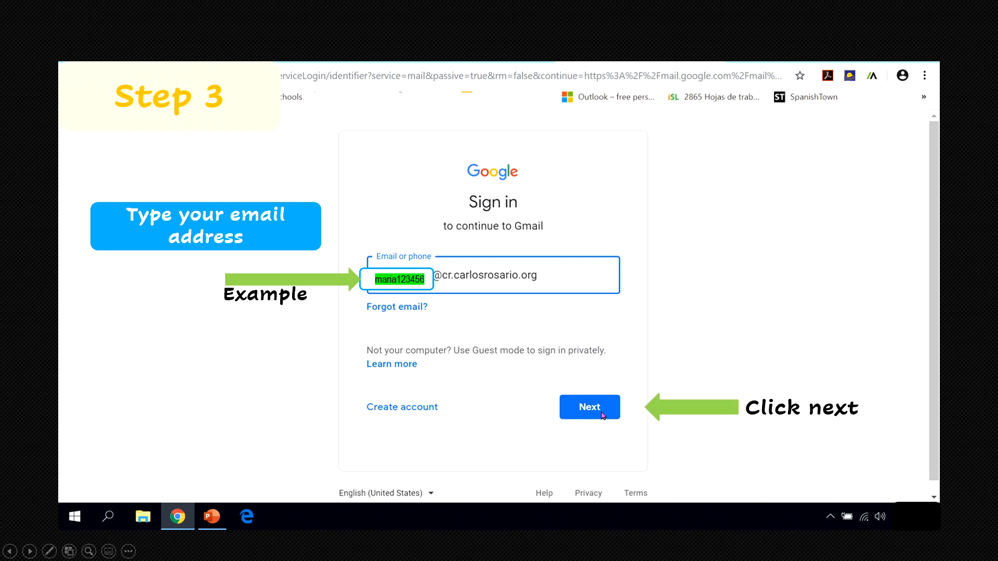
Step: Submit the entered school email address to advance to the password step
click(589, 406)
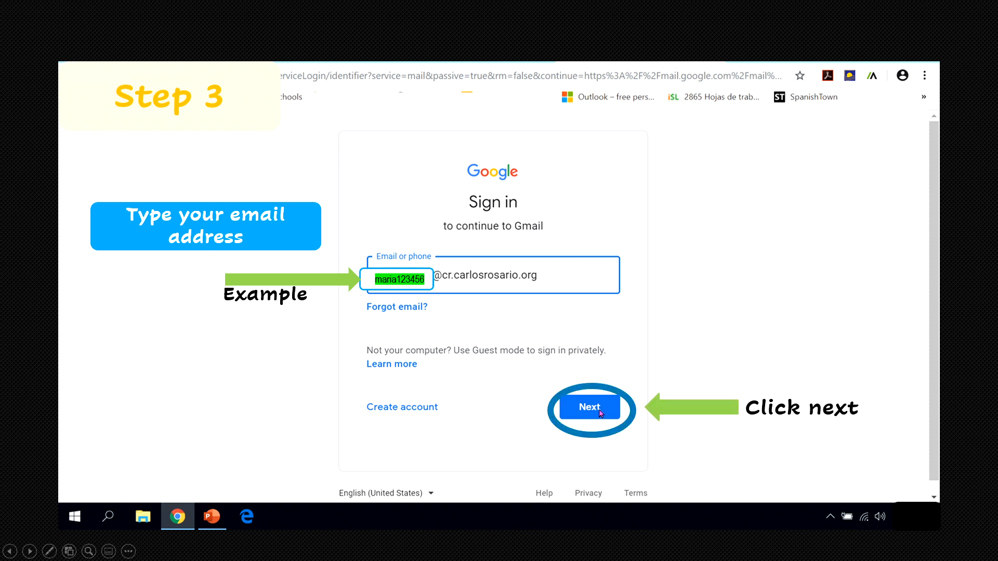
click(589, 407)
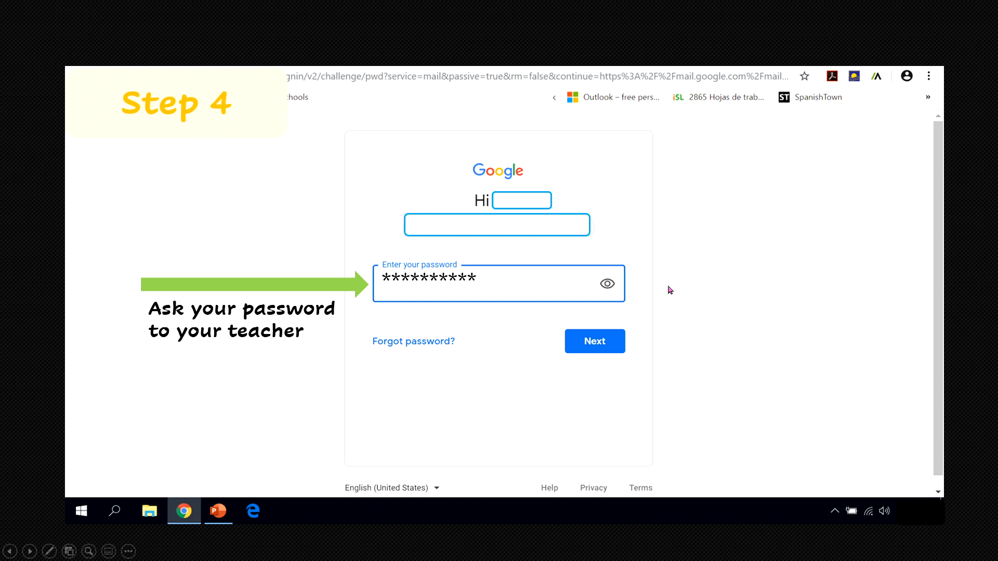
mouse_move(654, 269)
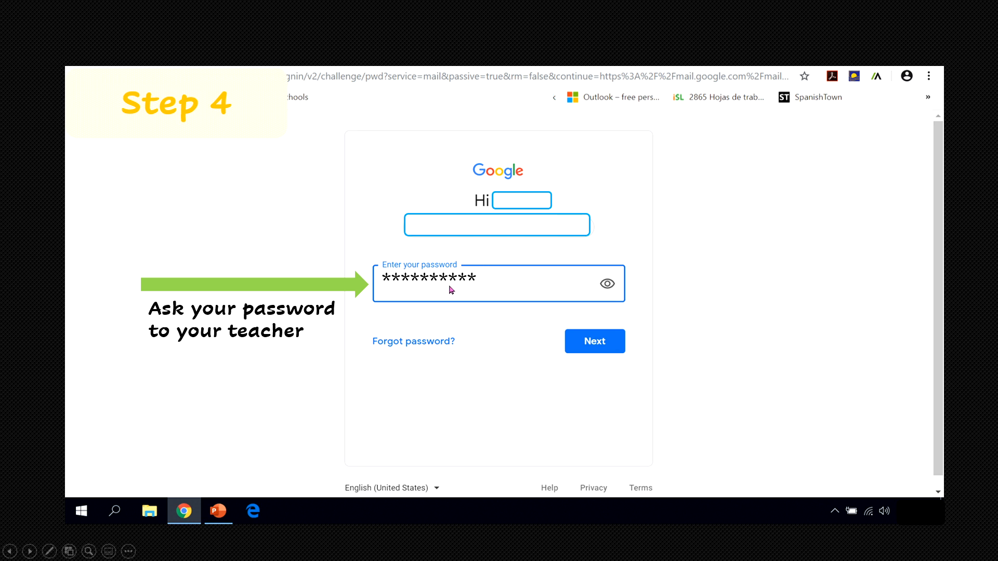
mouse_move(549, 292)
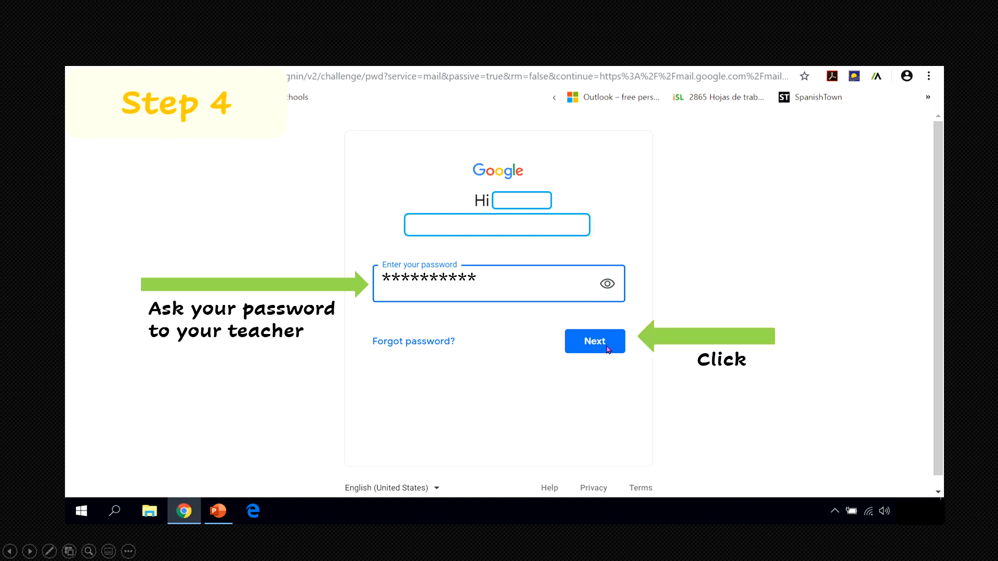
Step: Submit the entered password to finish signing in and open the inbox
click(594, 341)
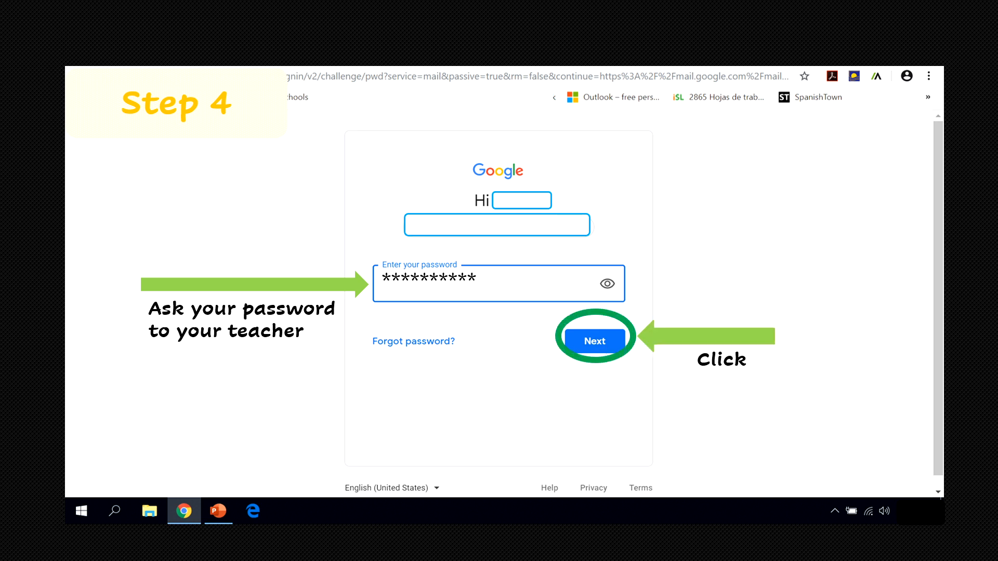
click(595, 340)
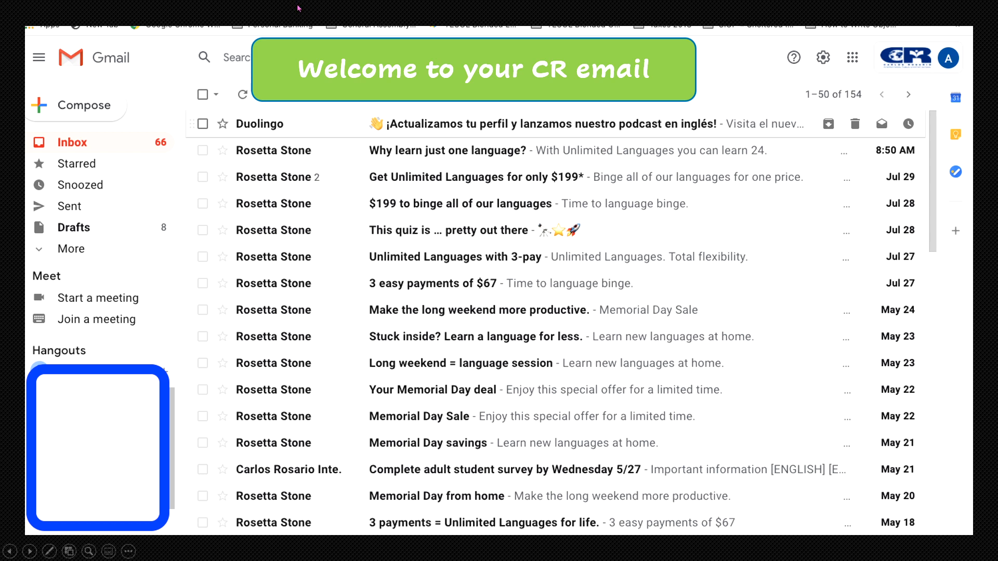
mouse_move(353, 226)
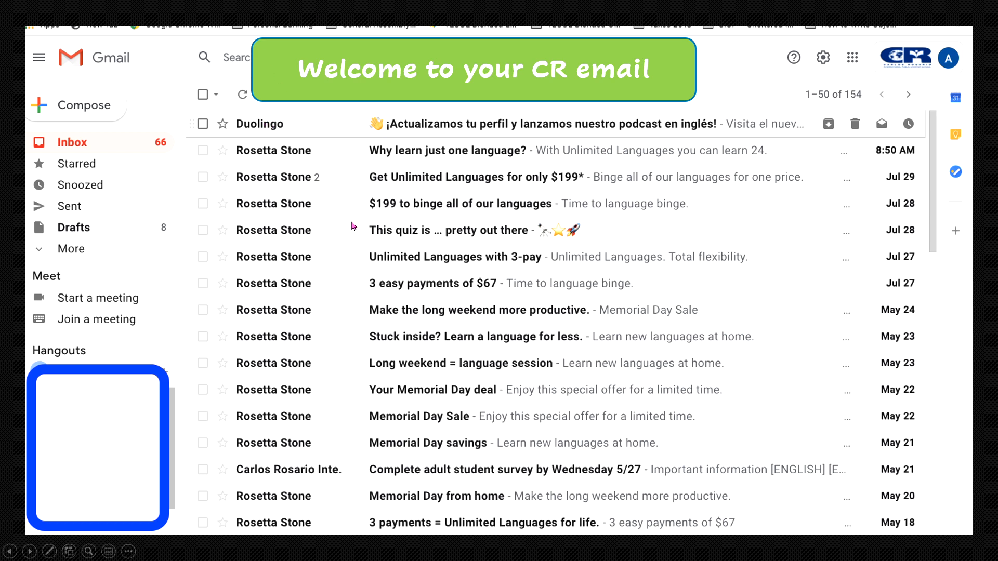